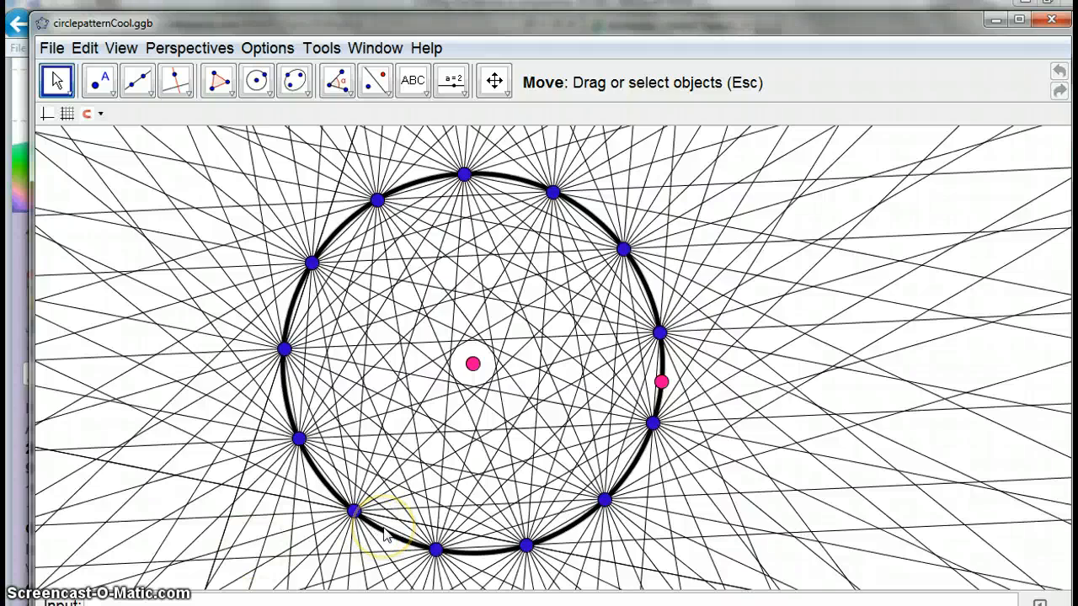
# Discard the circle-pattern file via File > New, answering the save prompt, to get a blank drawing
pyautogui.click(660, 381)
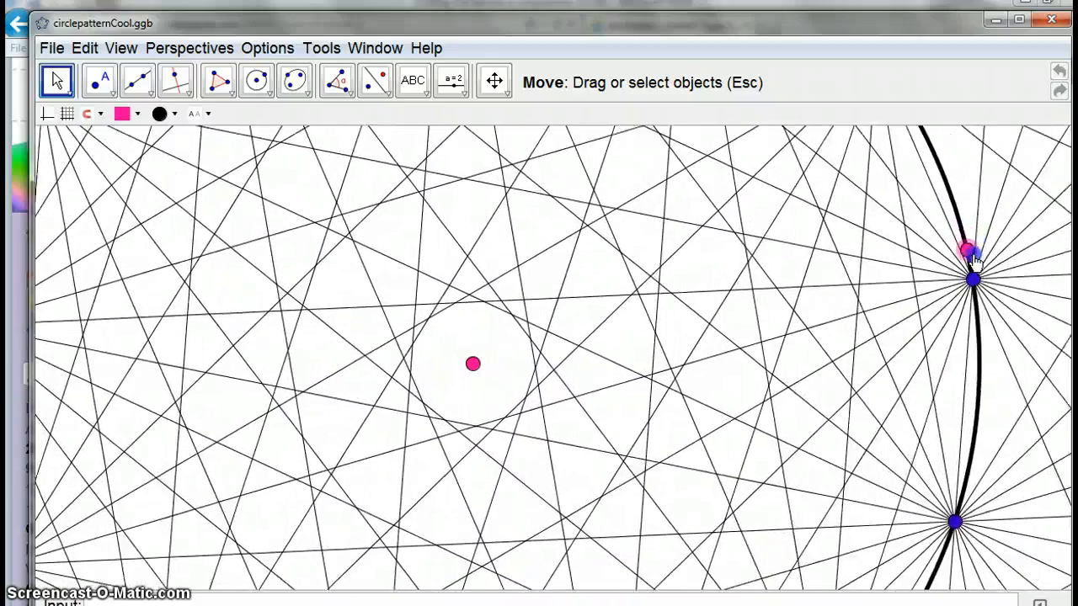
pyautogui.moveTo(974, 277); pyautogui.dragTo(559, 299)
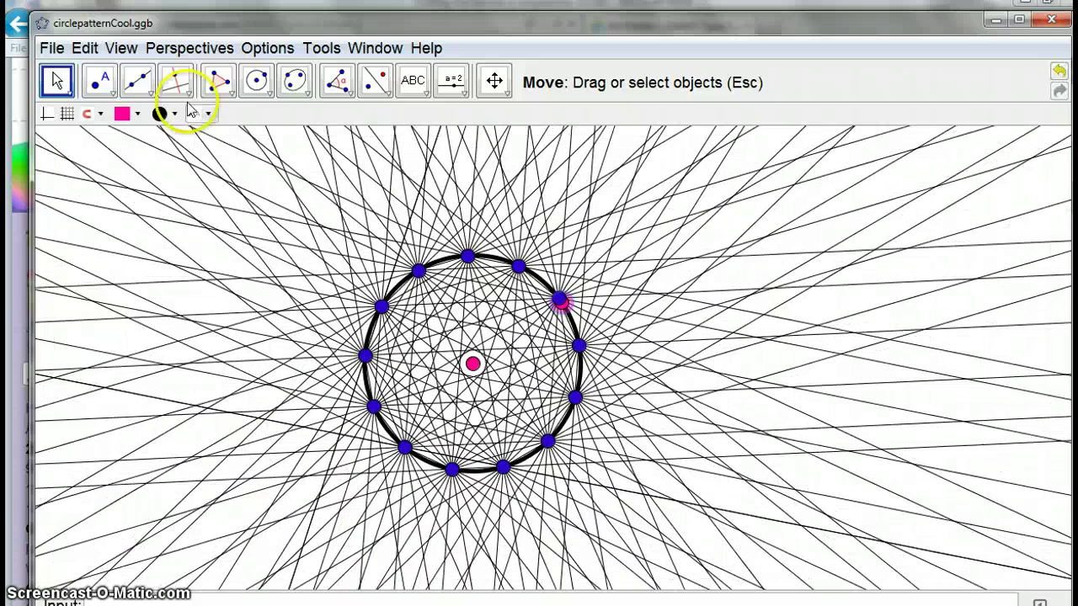
pyautogui.click(50, 47)
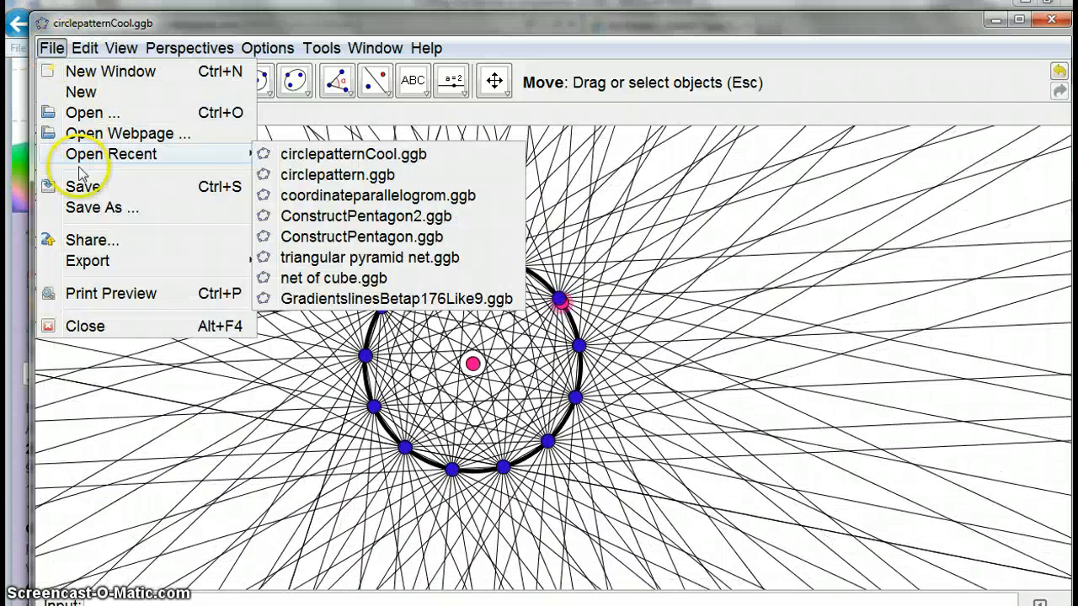
pyautogui.click(84, 327)
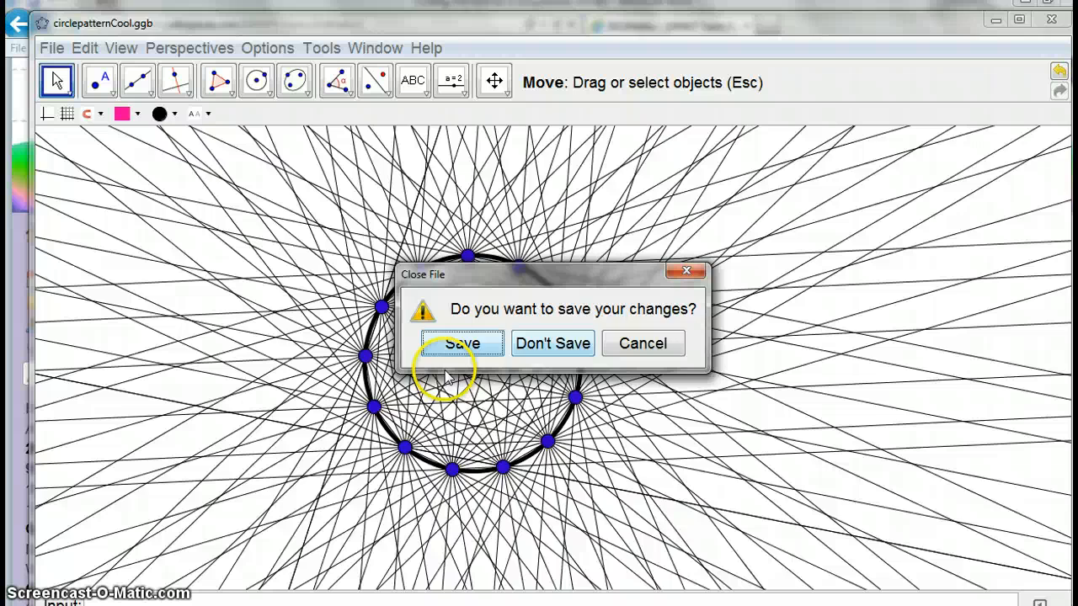
pyautogui.click(553, 344)
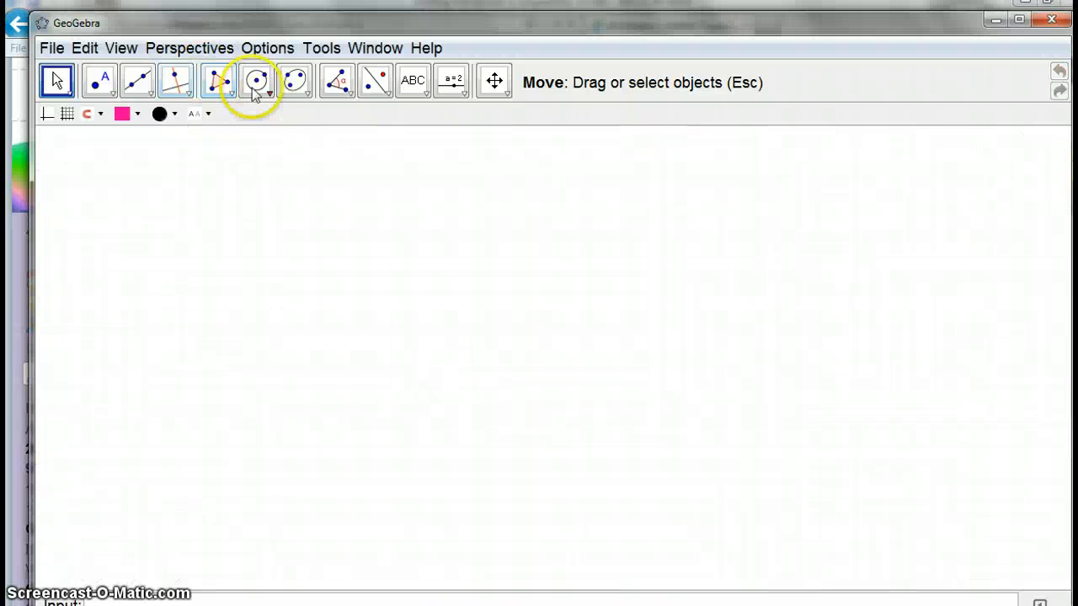
# With Circle with Center through Point, place centre A to begin circle c through B
pyautogui.click(256, 81)
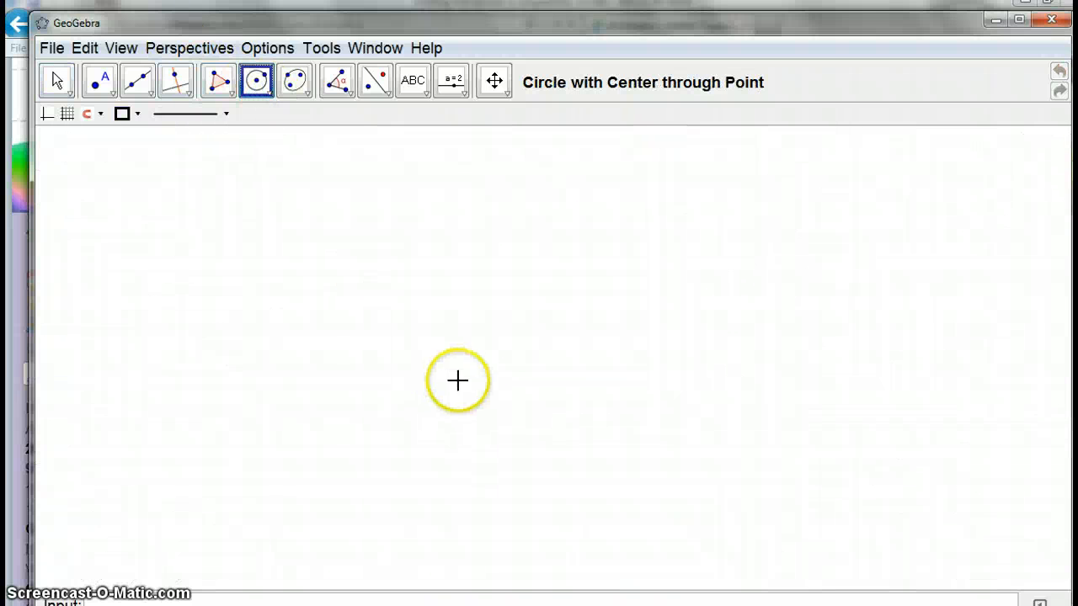
pyautogui.click(337, 313)
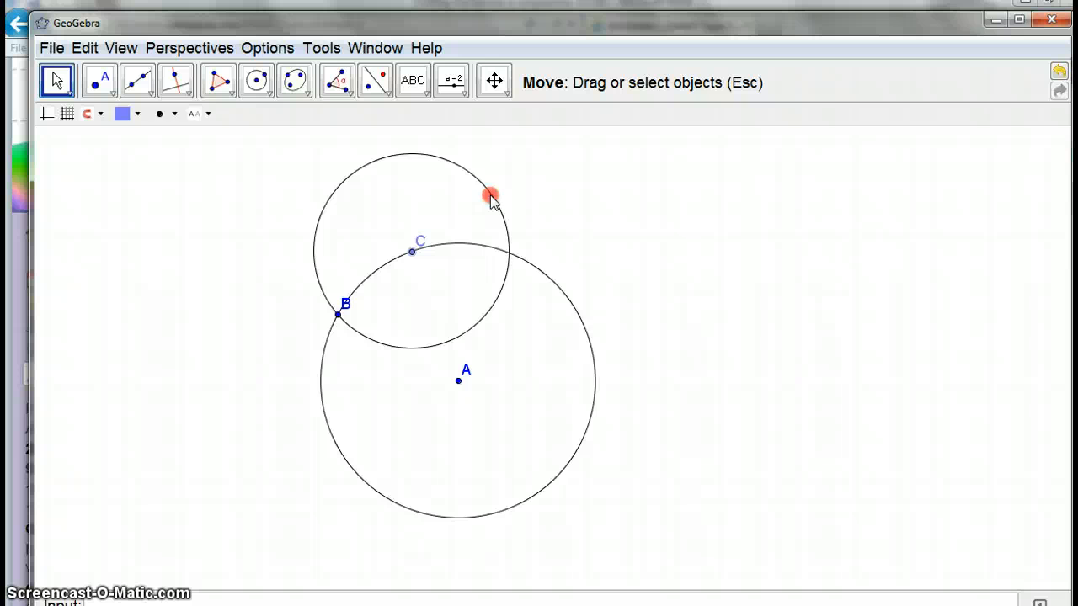
# Turn Trace On for circle d and sweep C around circle c, tracing a cardioid mesh of circles
pyautogui.rightClick(491, 196)
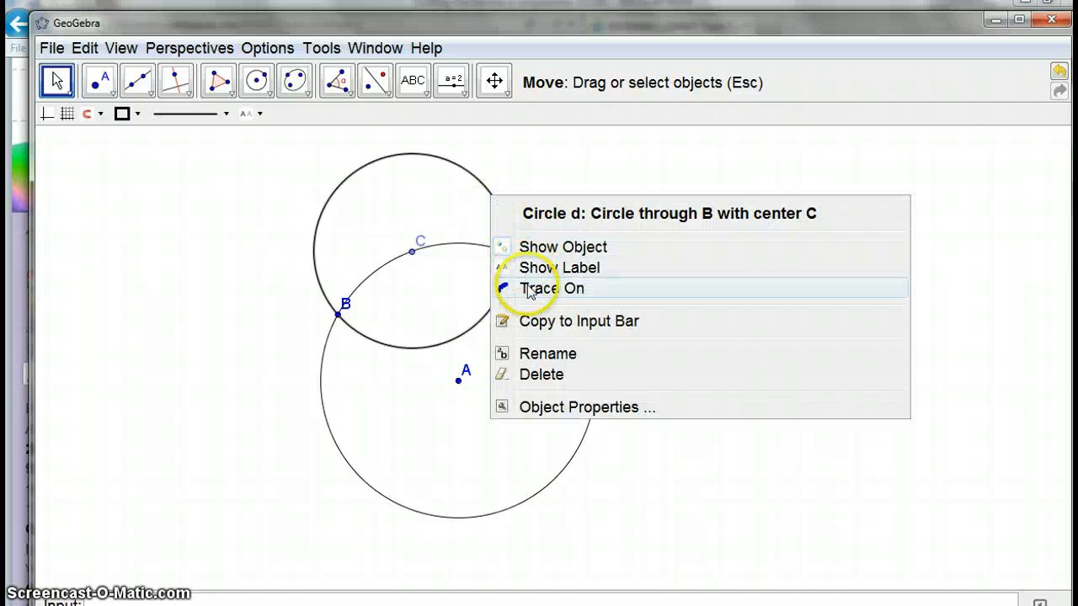
pyautogui.click(549, 288)
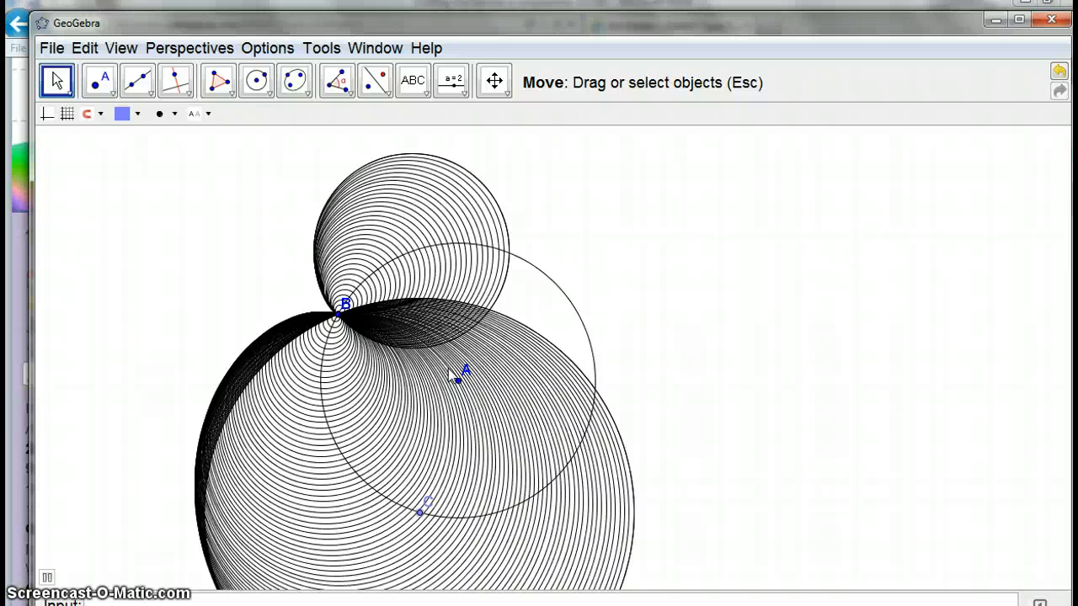
pyautogui.moveTo(425, 509); pyautogui.dragTo(572, 461)
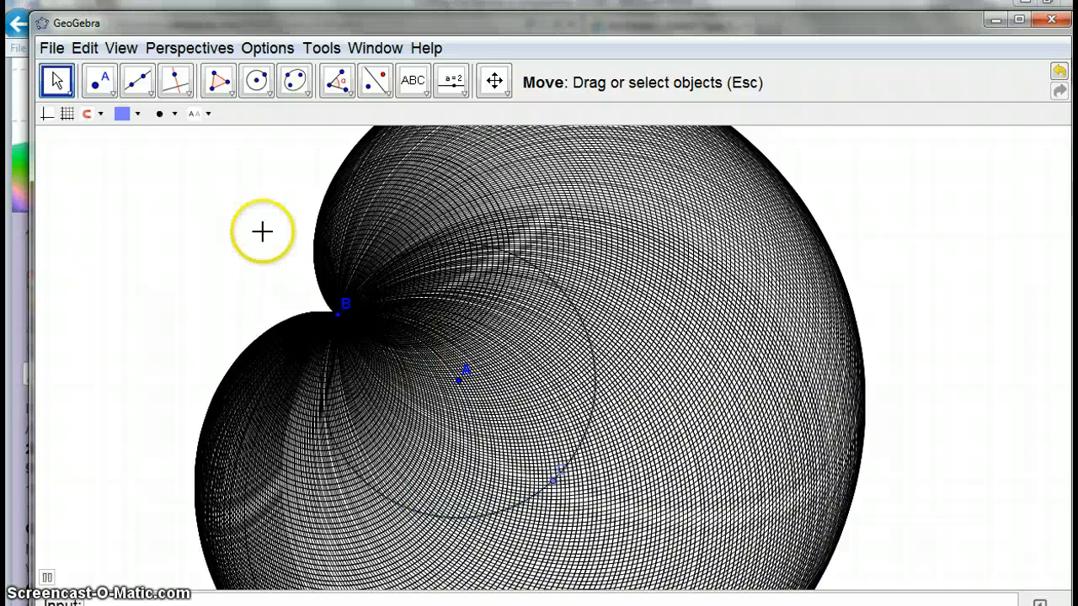
pyautogui.moveTo(47, 576)
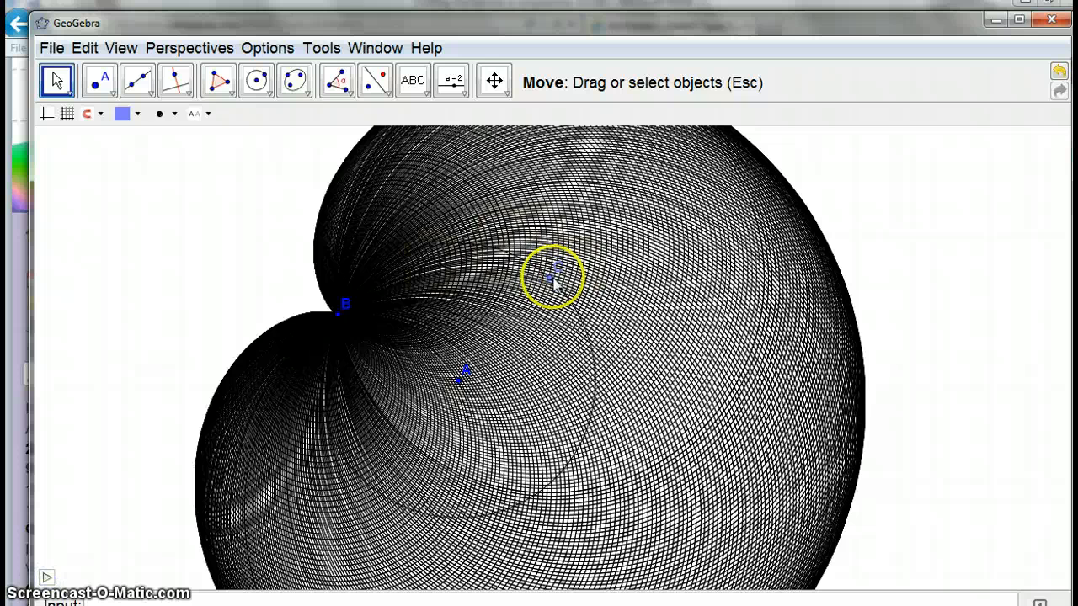
# In point C's Object Properties, Algebra tab, set the animation speed to 5 and close the dialog
pyautogui.rightClick(552, 278)
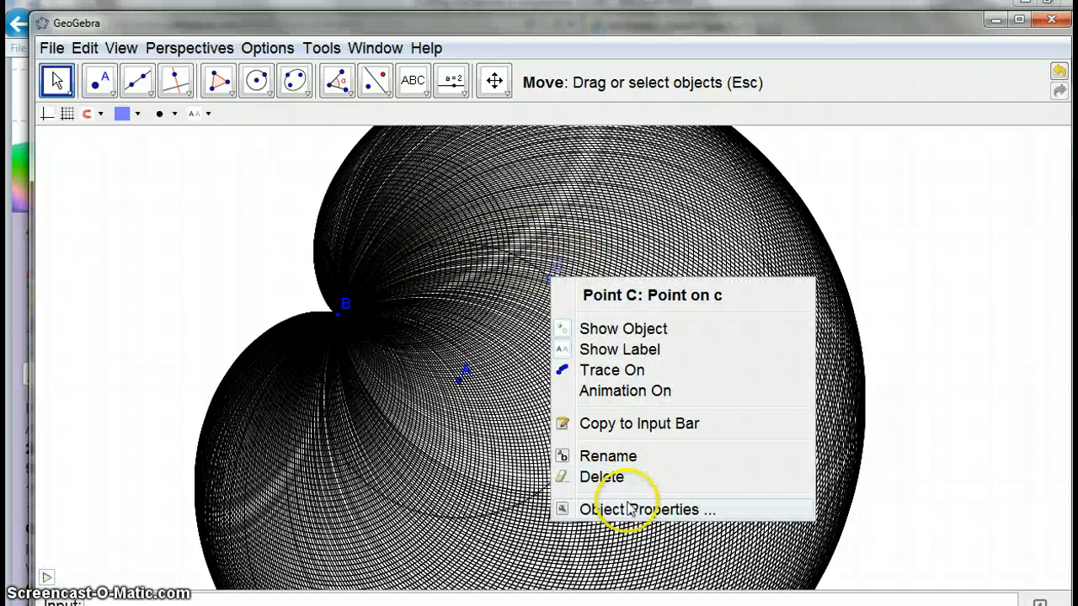
pyautogui.click(643, 508)
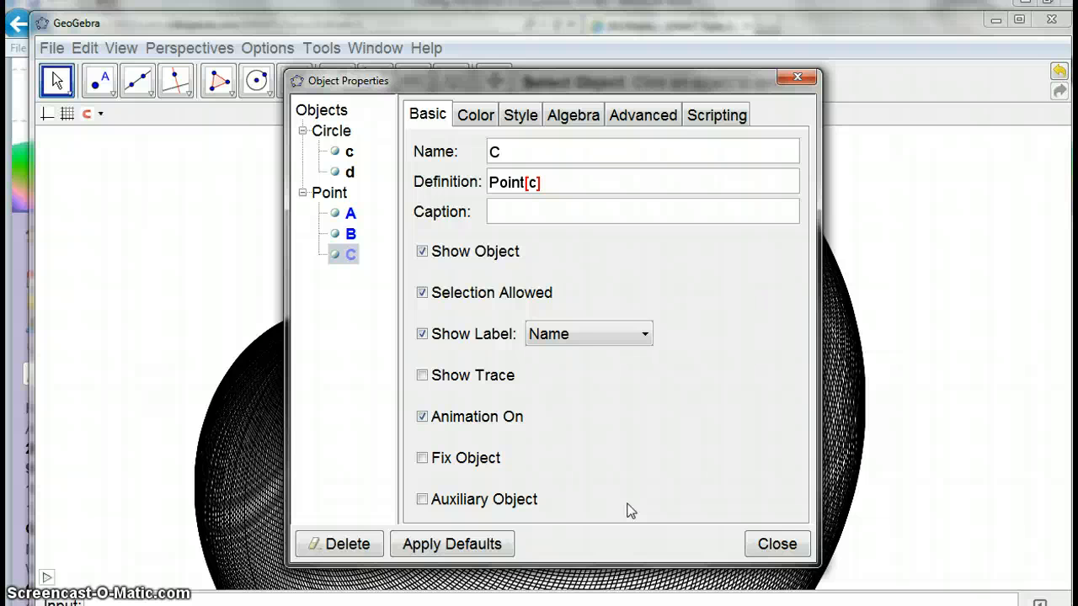
pyautogui.moveTo(644, 126)
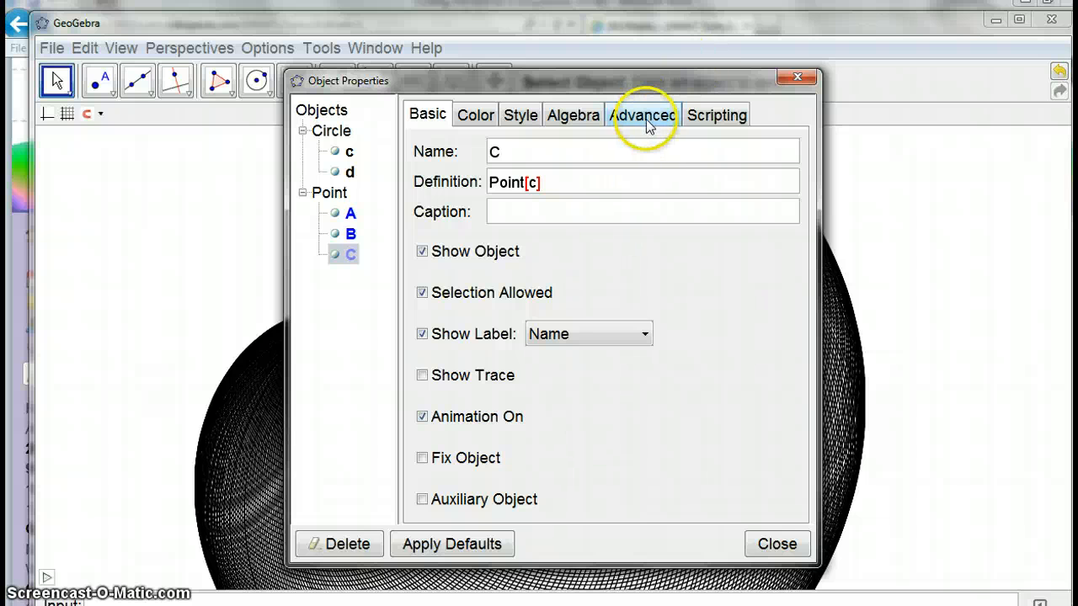
pyautogui.click(572, 115)
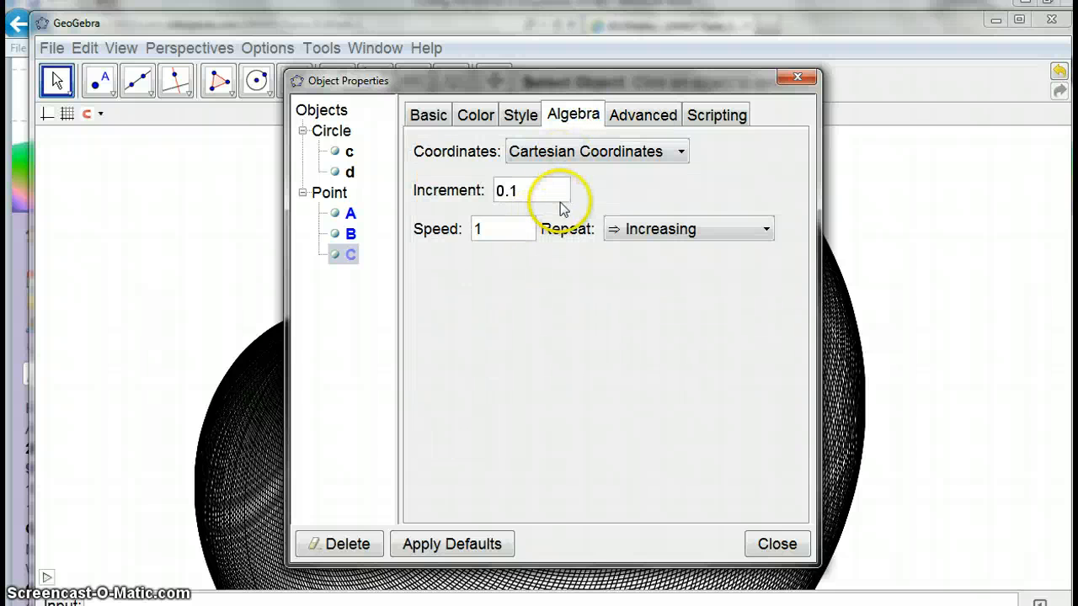
pyautogui.click(502, 229)
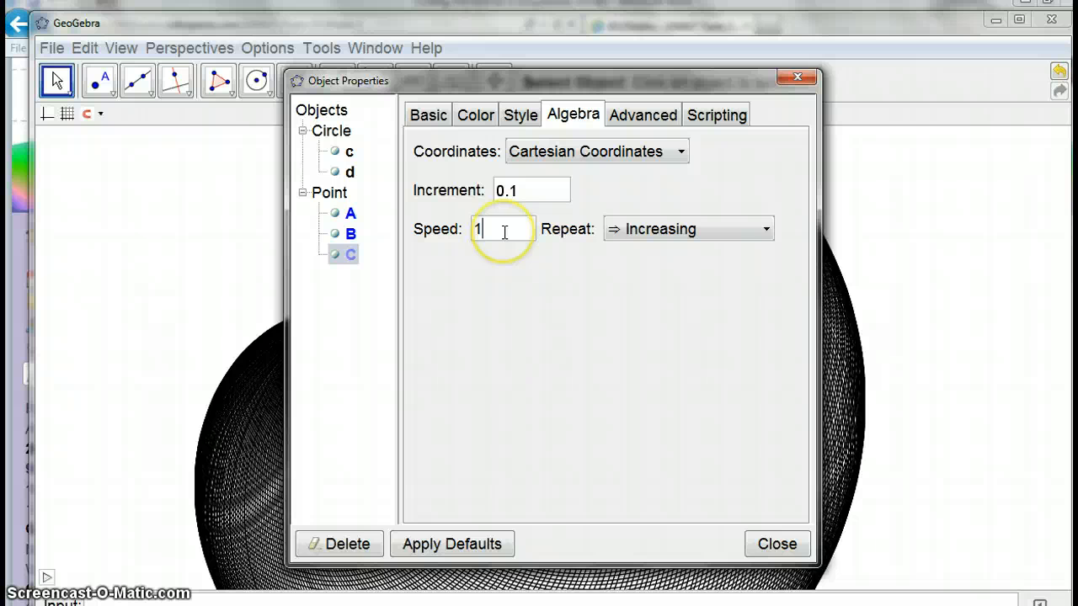
pyautogui.press('Backspace')
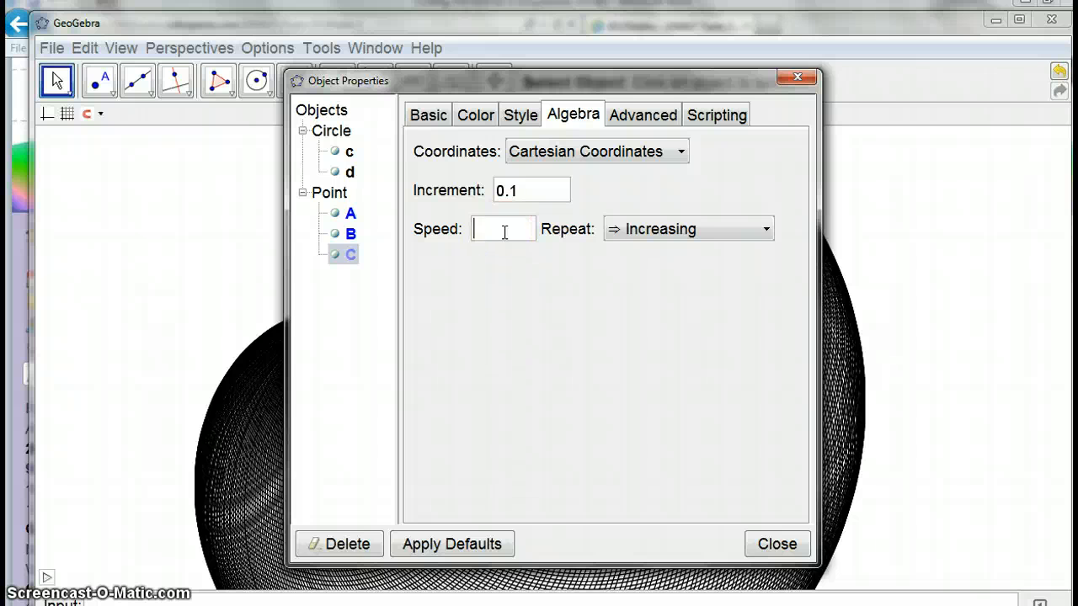
pyautogui.write('5')
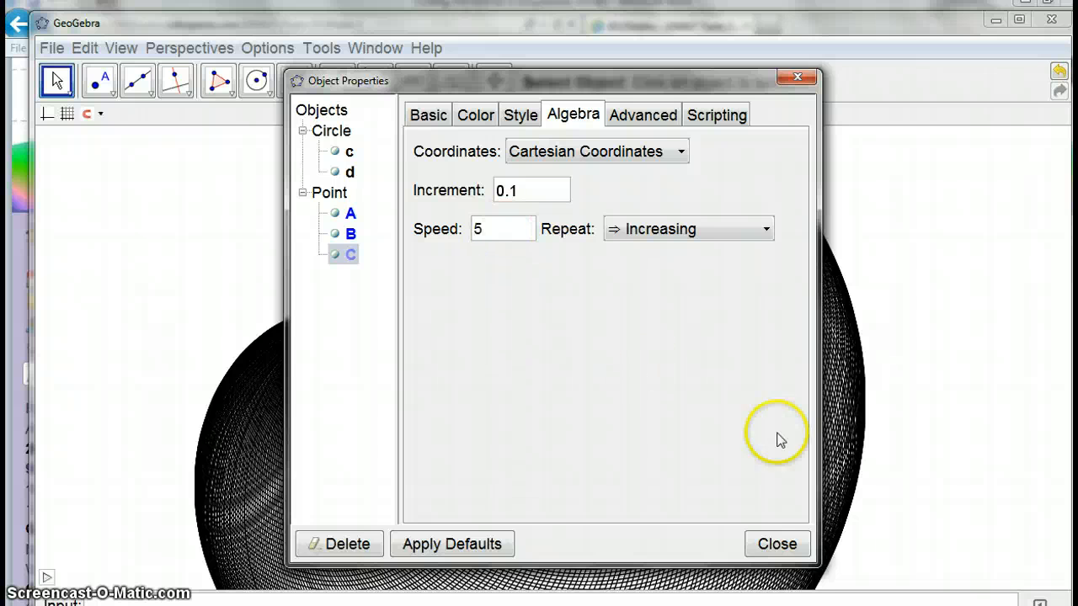
pyautogui.click(778, 544)
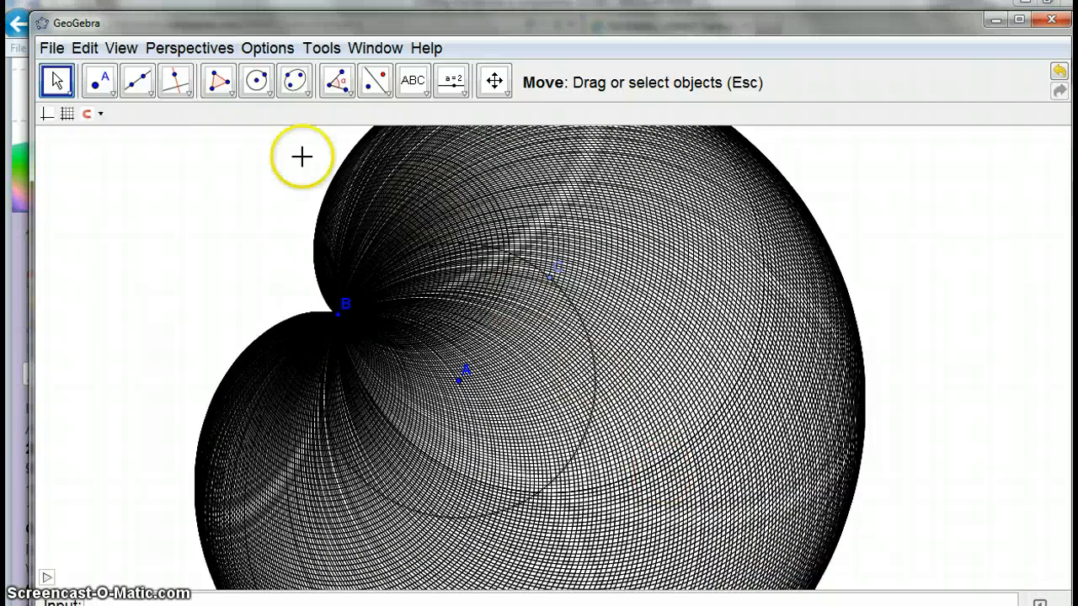
# Clear the trace with View > Refresh Views, then move C to trace a fresh family of nested circles
pyautogui.click(122, 47)
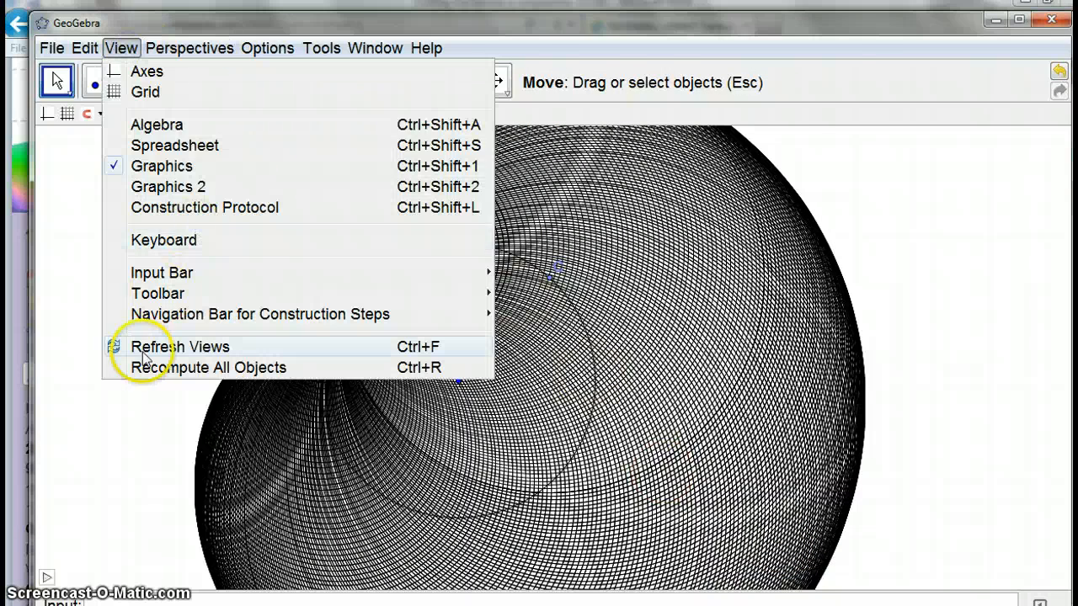
pyautogui.click(178, 347)
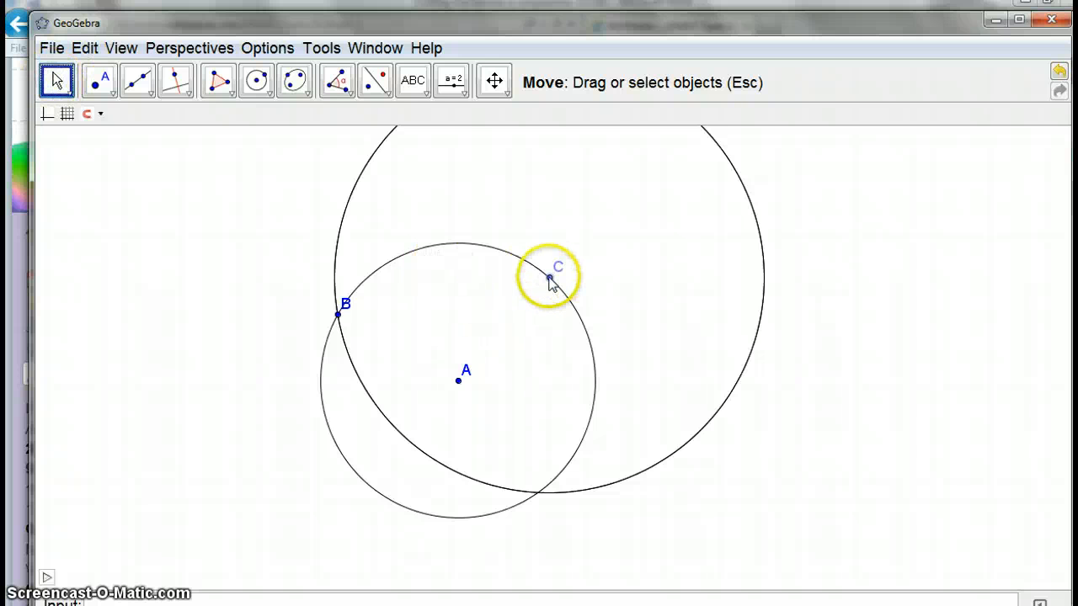
pyautogui.moveTo(552, 277); pyautogui.dragTo(408, 374)
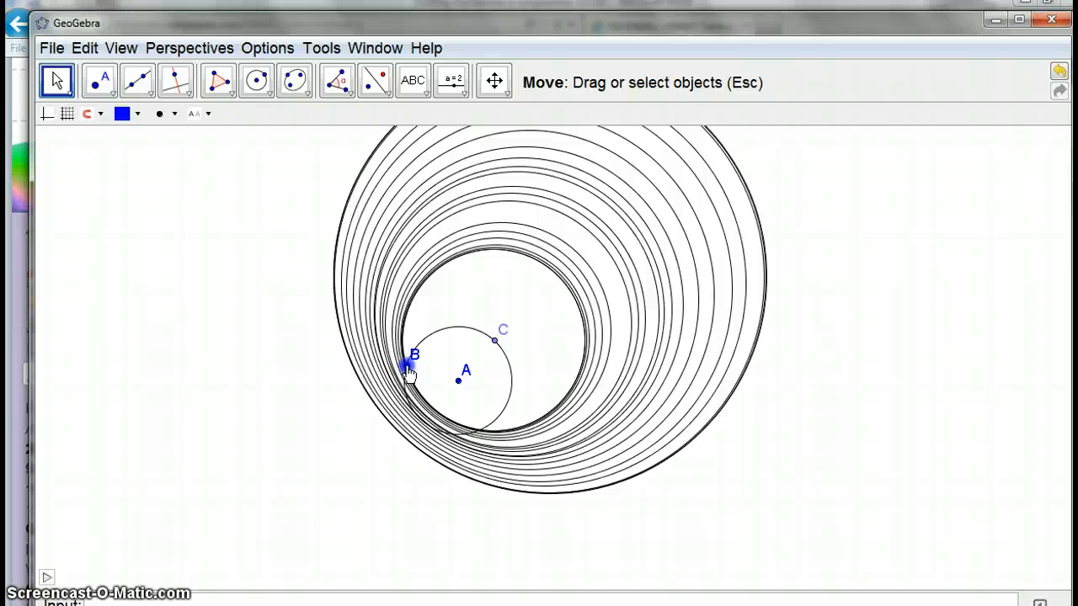
pyautogui.click(121, 47)
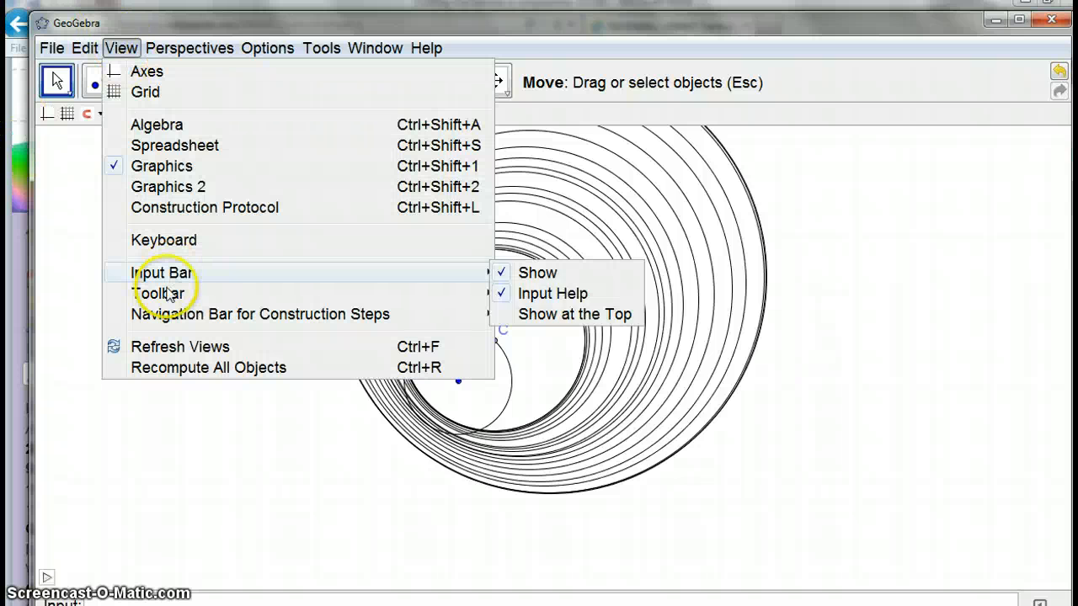